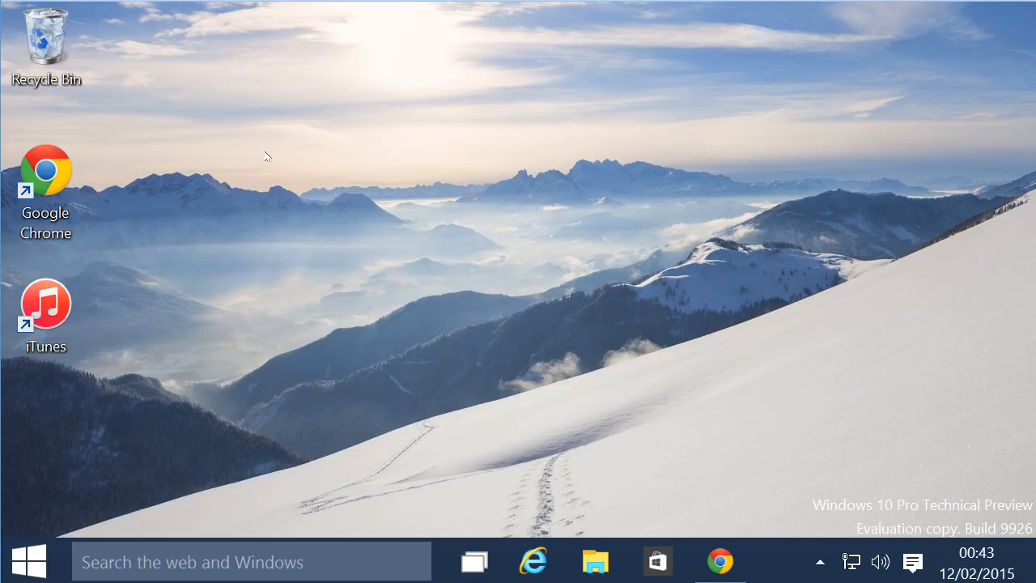
# - Create a desktop folder named with the GodMode GUID {ED7BA470-8E54-465E-825C-99712043E01C} and move it below iTunes
pyautogui.rightClick(267, 155)
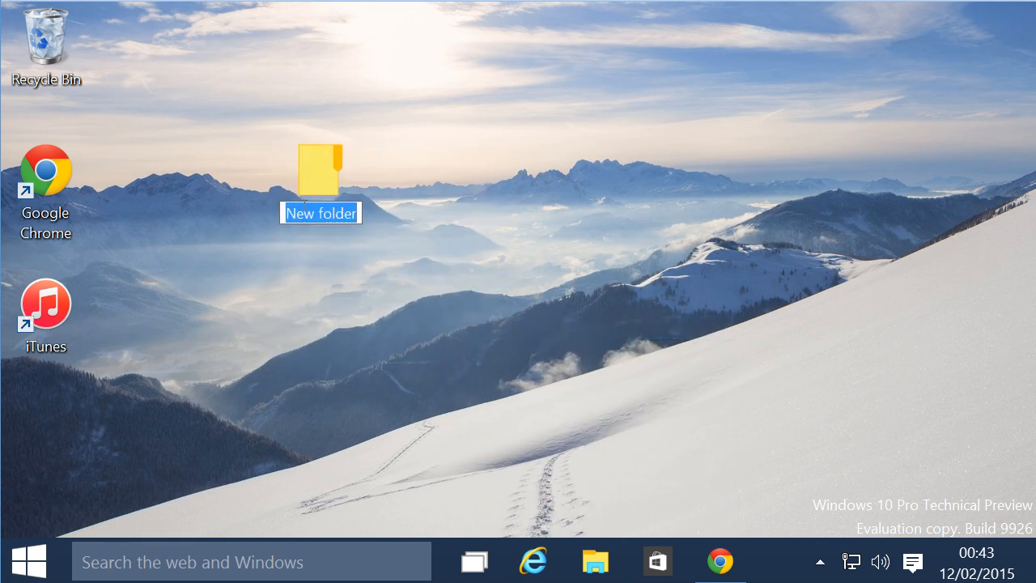
pyautogui.write('{ED7BA470-8E54-465E-825C-99712043E01C}')
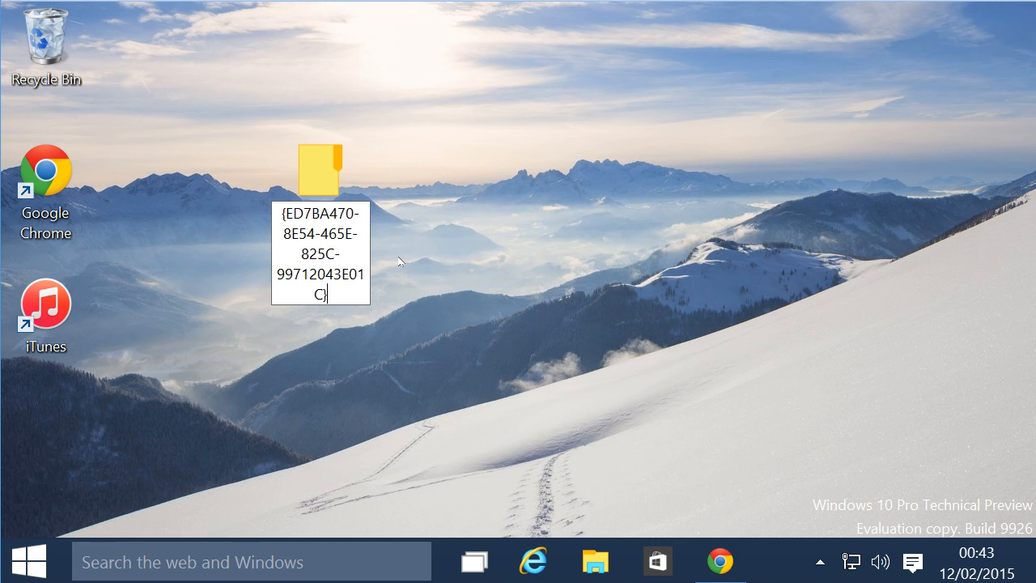
pyautogui.press('Return')
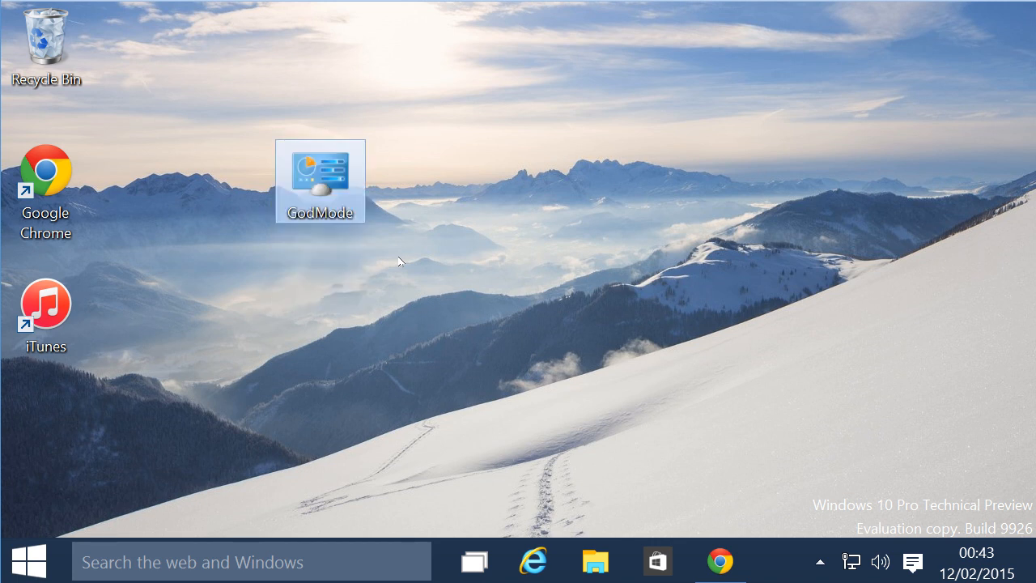
pyautogui.moveTo(337, 172)
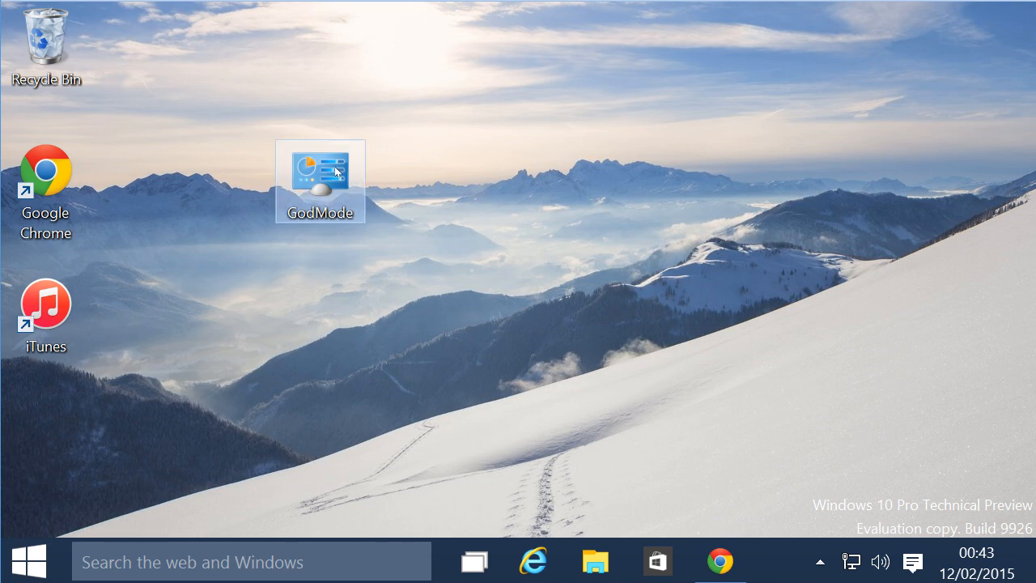
pyautogui.moveTo(320, 181); pyautogui.dragTo(45, 447)
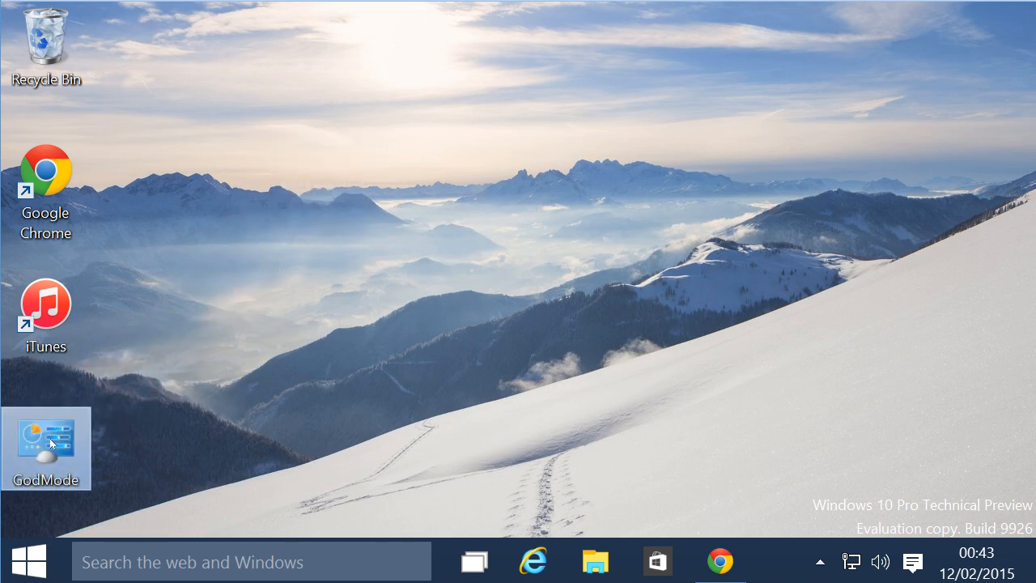
# - View the GodMode folder's 245 settings, scrolling through categories like Administrative Tools and Power Options
pyautogui.doubleClick(45, 437)
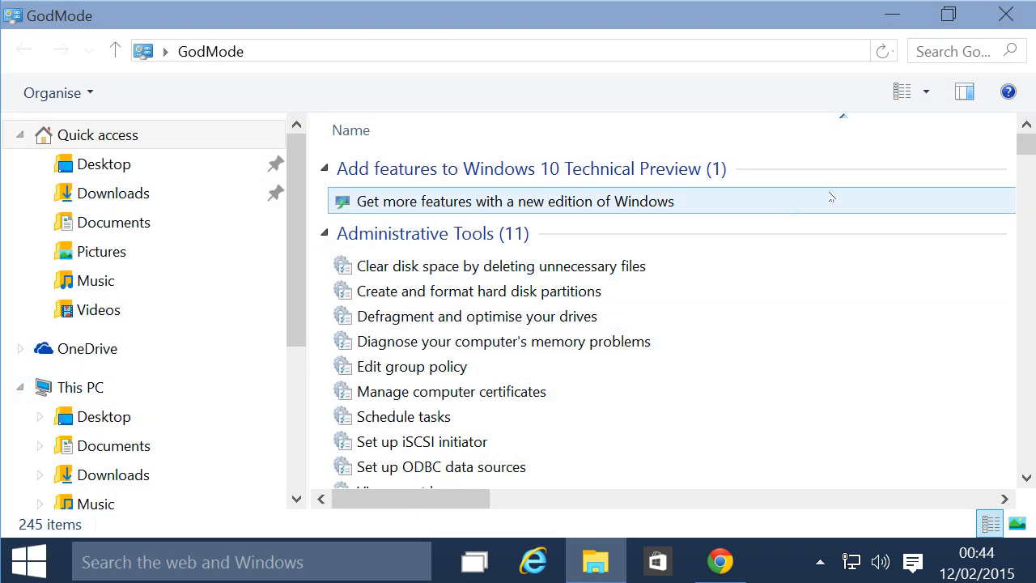
pyautogui.scroll(-3)
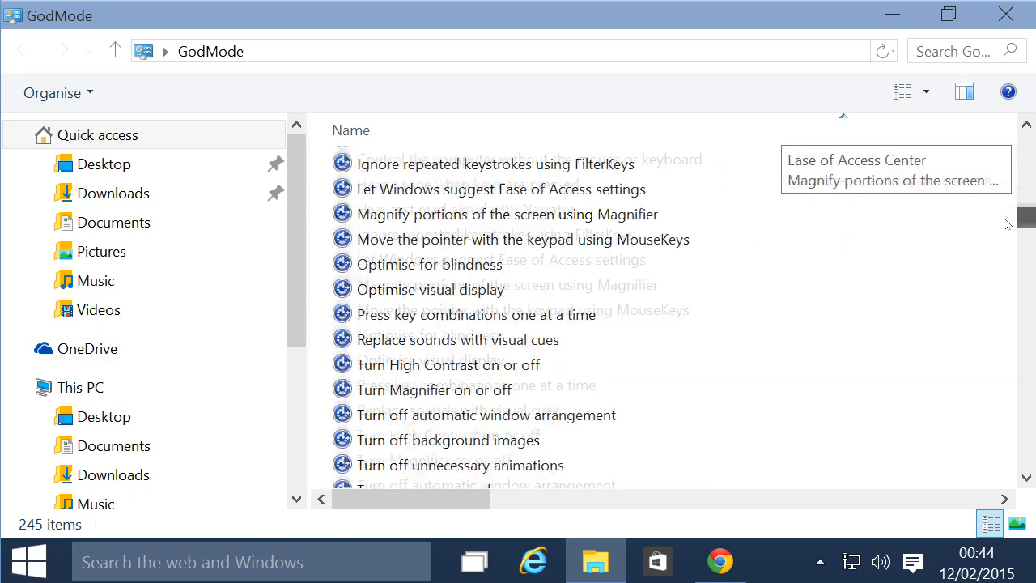
pyautogui.scroll(-3)
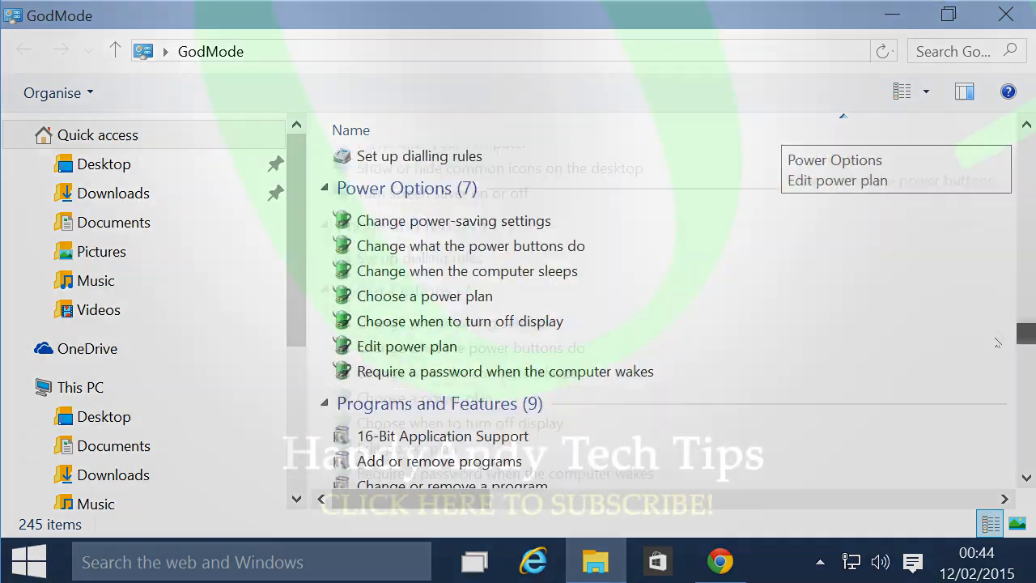